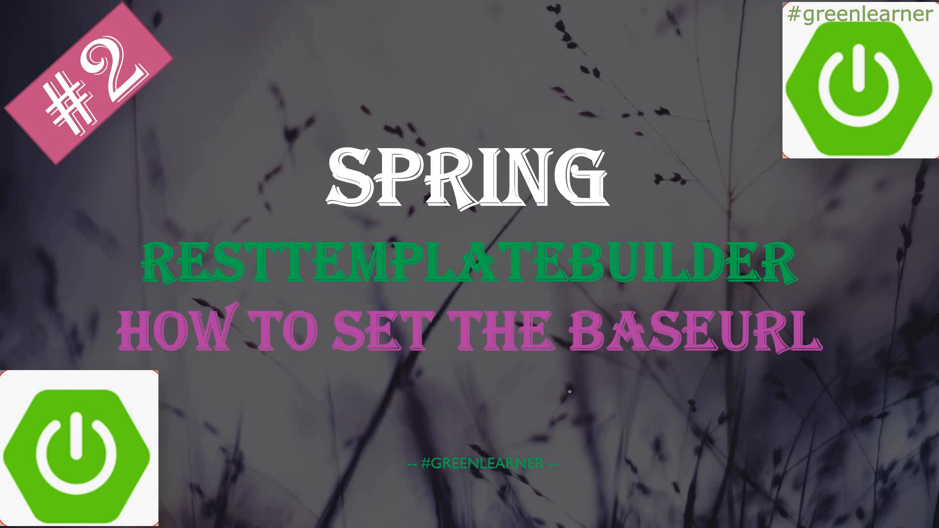
Step: Review the RestTemplate field in MainController, the Config bean and the RestTemplateBuilderDemo main class
left_click_drag(718, 299, 779, 372)
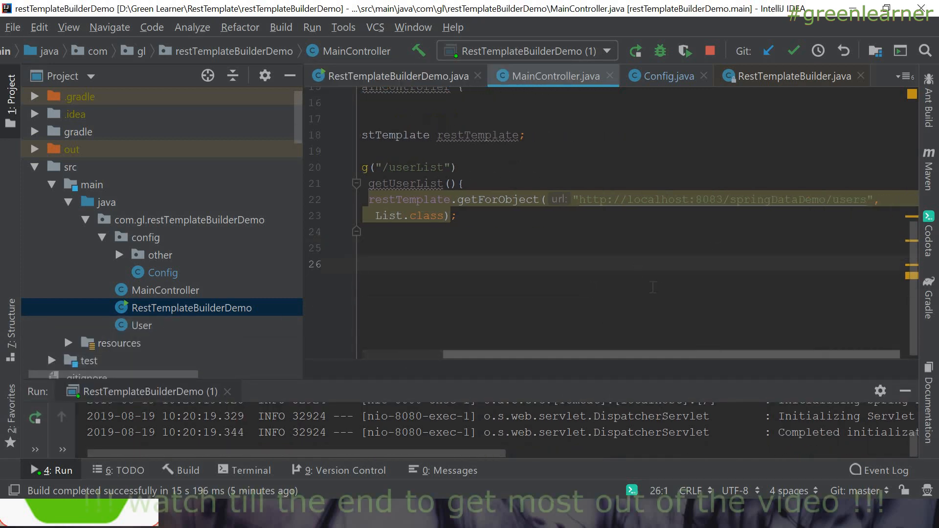
left_click_drag(580, 199, 757, 199)
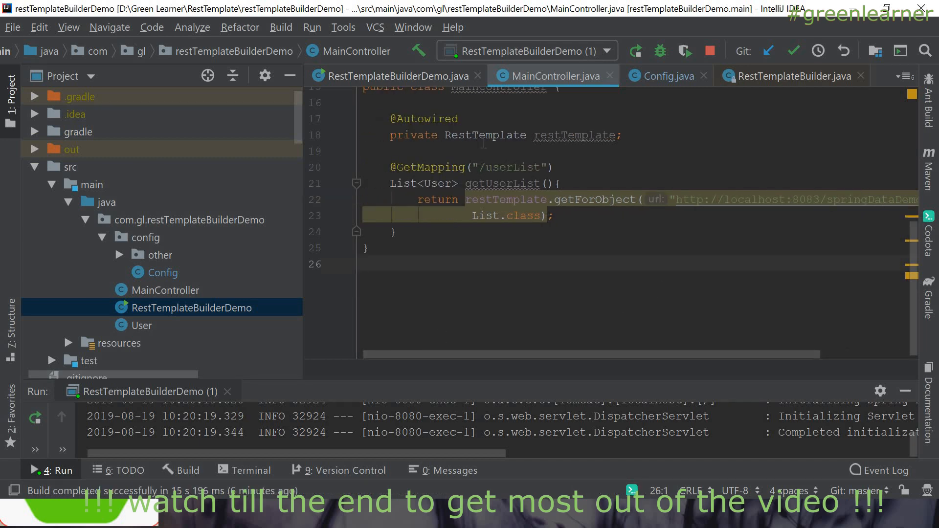
double_click(484, 135)
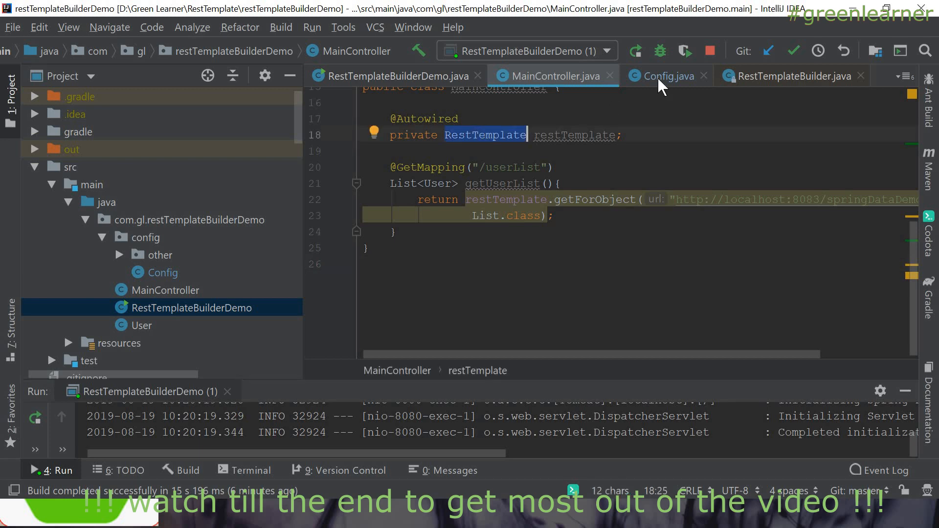
left_click(664, 77)
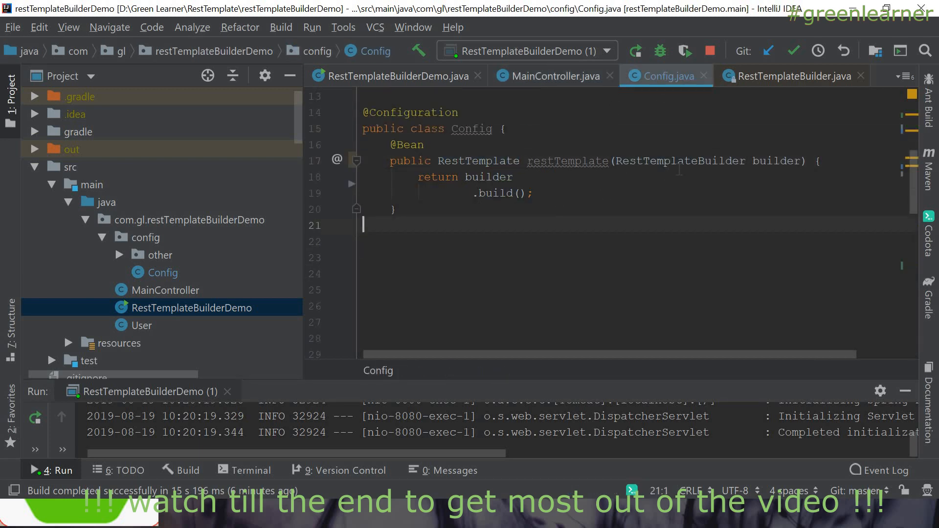
double_click(774, 160)
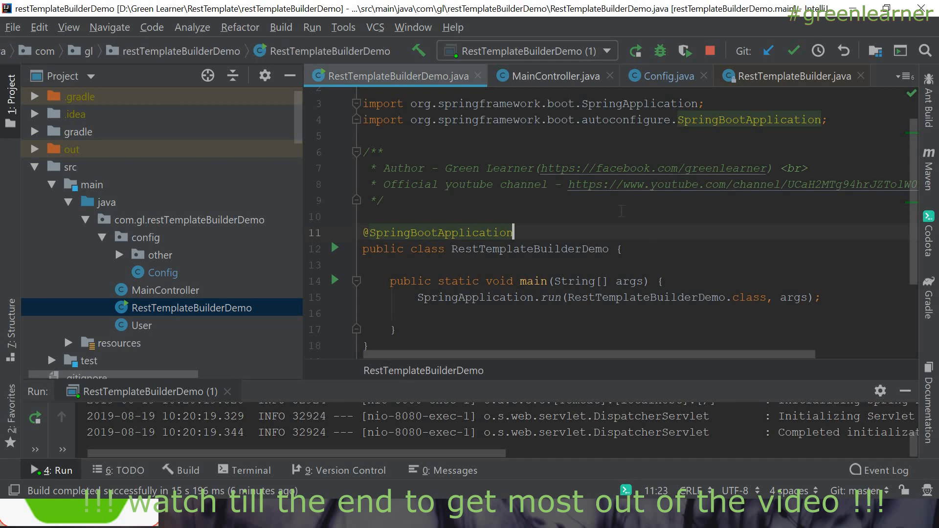
left_click(552, 75)
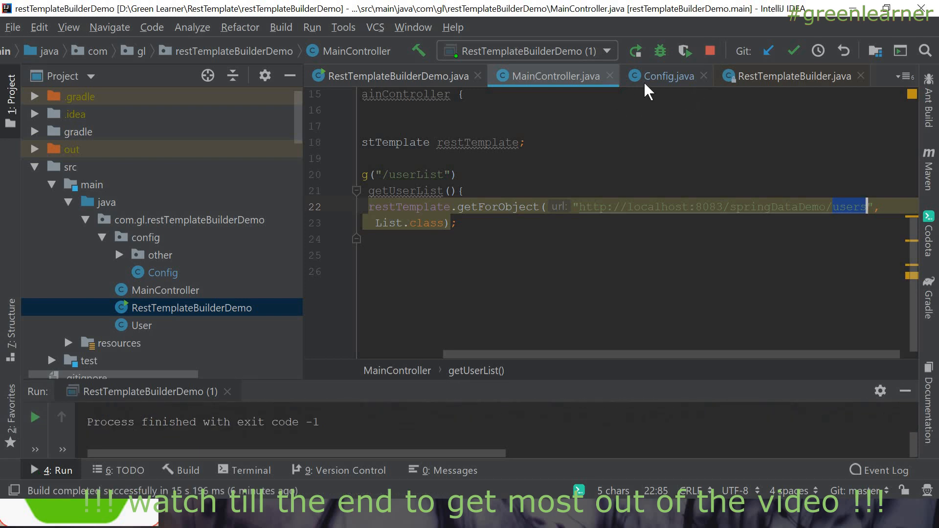
mouse_move(677, 81)
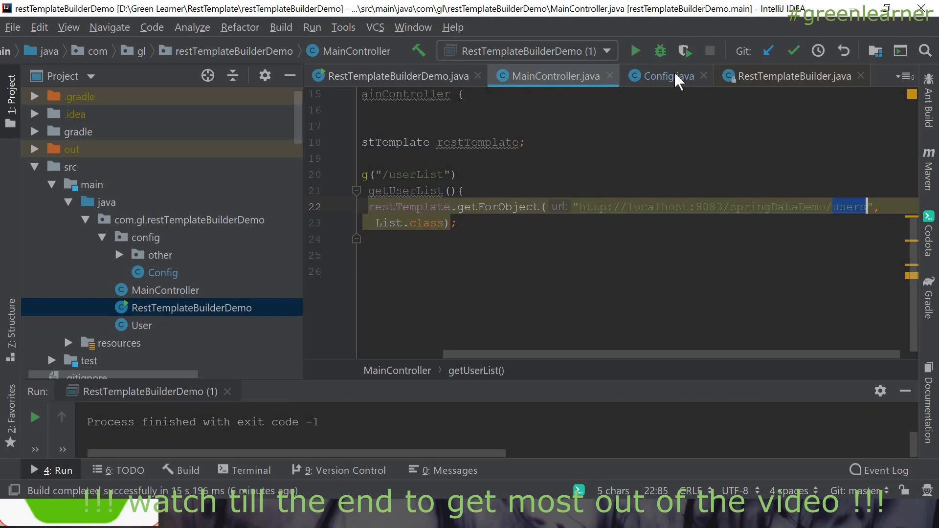
Step: In Config's restTemplate(), declare 'UriTemplateHandler uriTemplateHandler = new' ready for a RootUriTemplateHandler
left_click(663, 76)
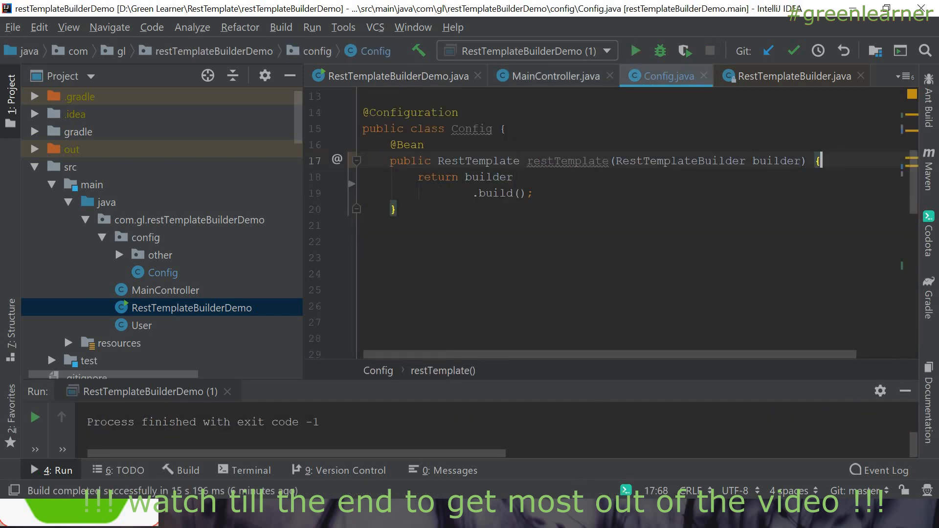
type("Uri")
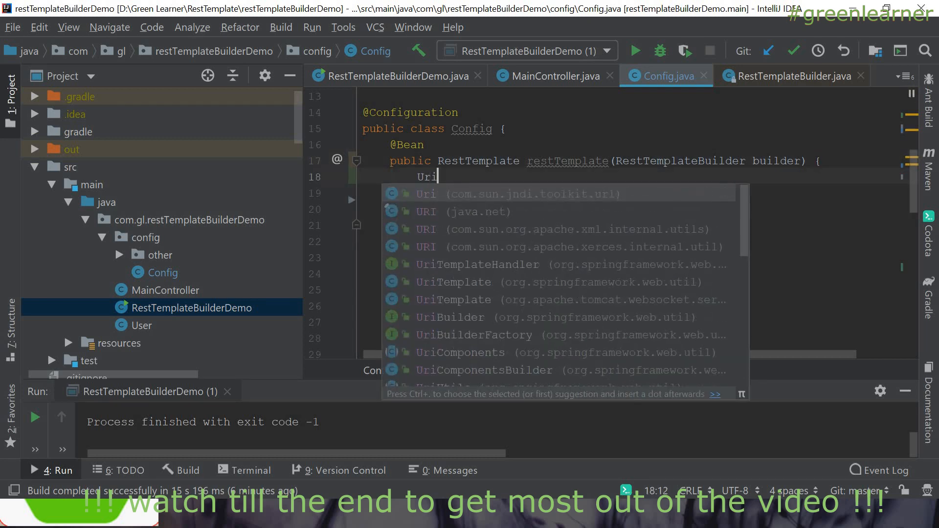
type("TemplateHandler")
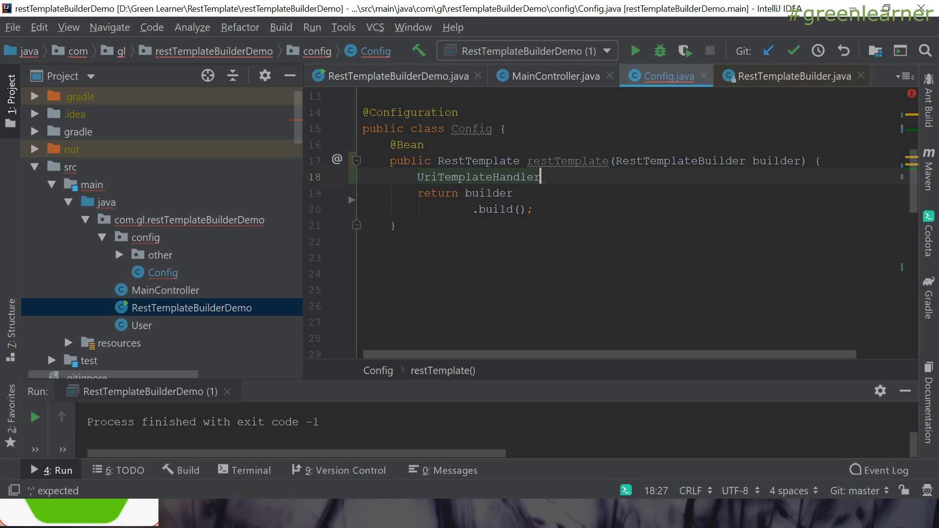
type("uriTemplateHandler")
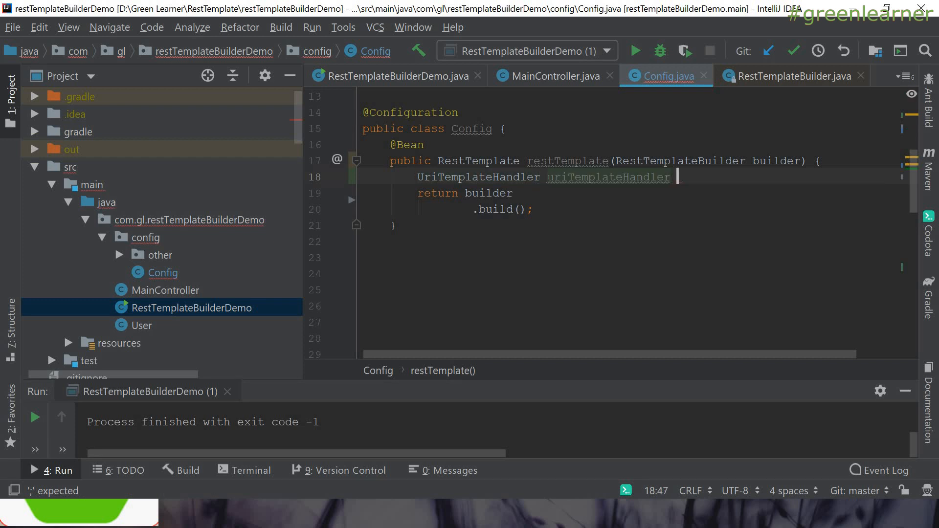
type("= new")
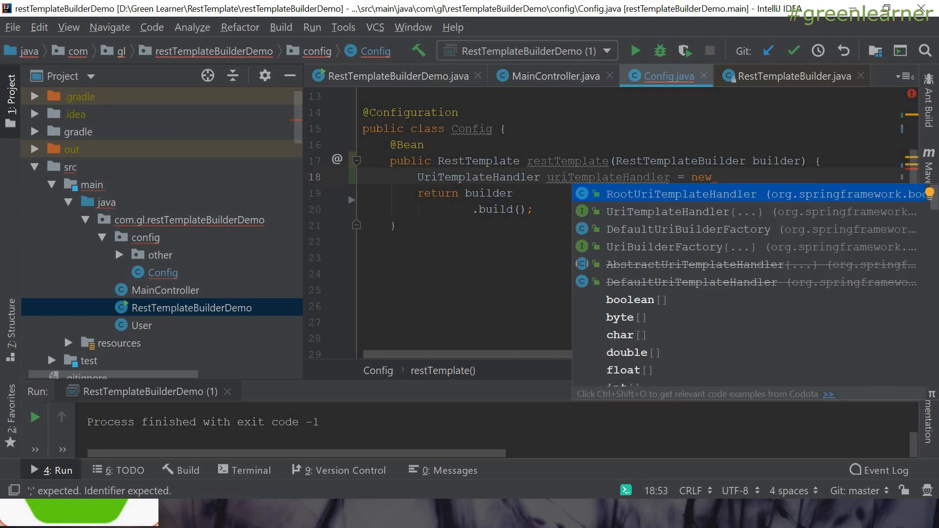
mouse_move(623, 225)
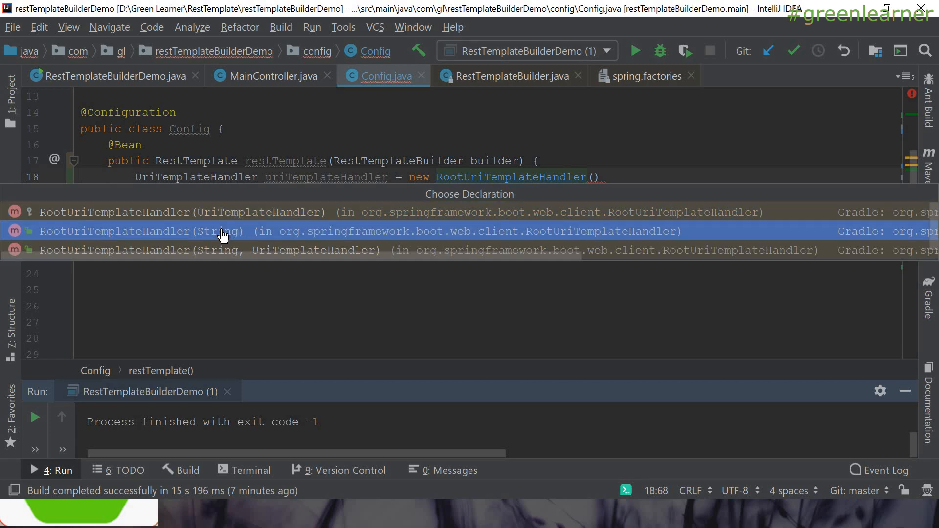
Step: View the RootUriTemplateHandler(String) source and the UriTemplateHandler interface it implements
left_click(140, 231)
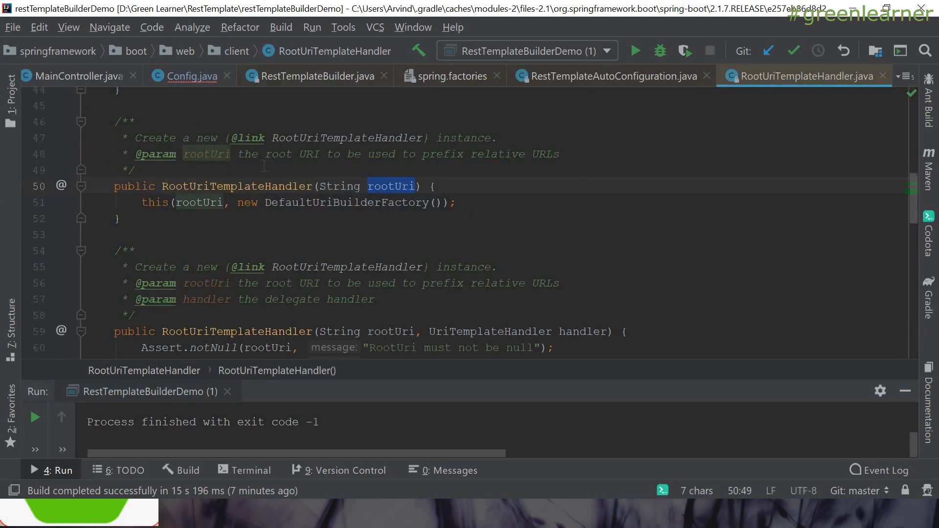
left_click(353, 138)
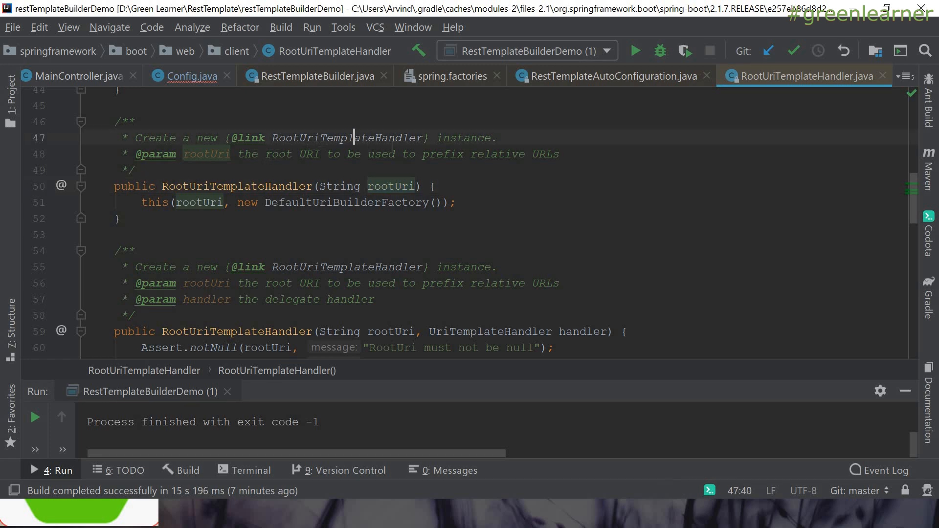
left_click_drag(261, 153, 339, 154)
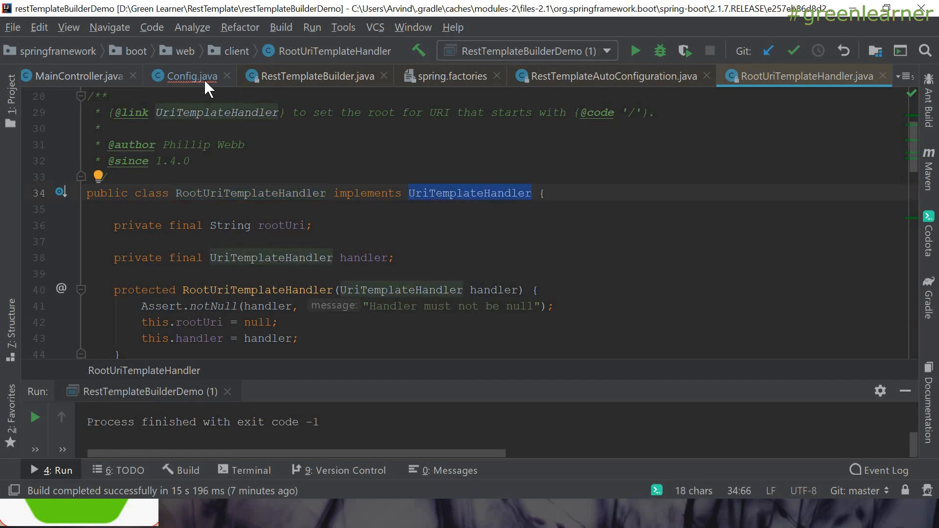
left_click(191, 75)
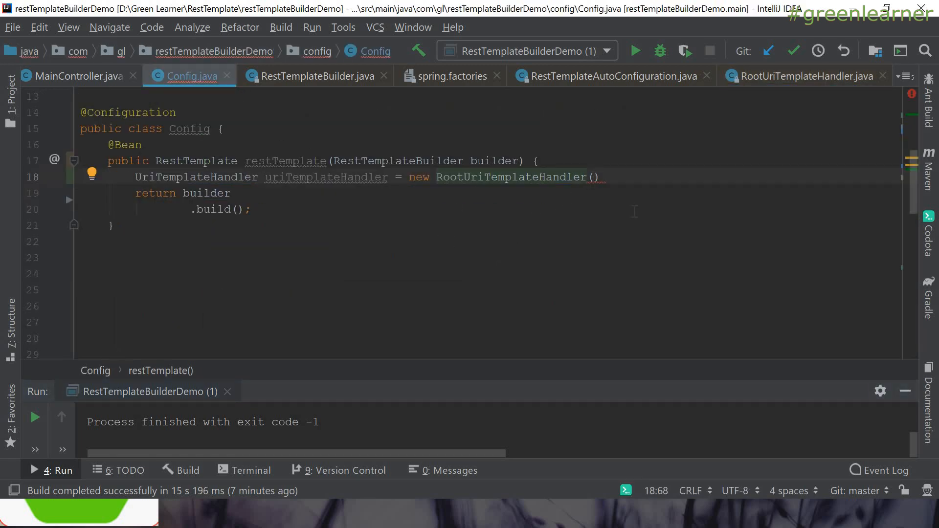
type("\"\"")
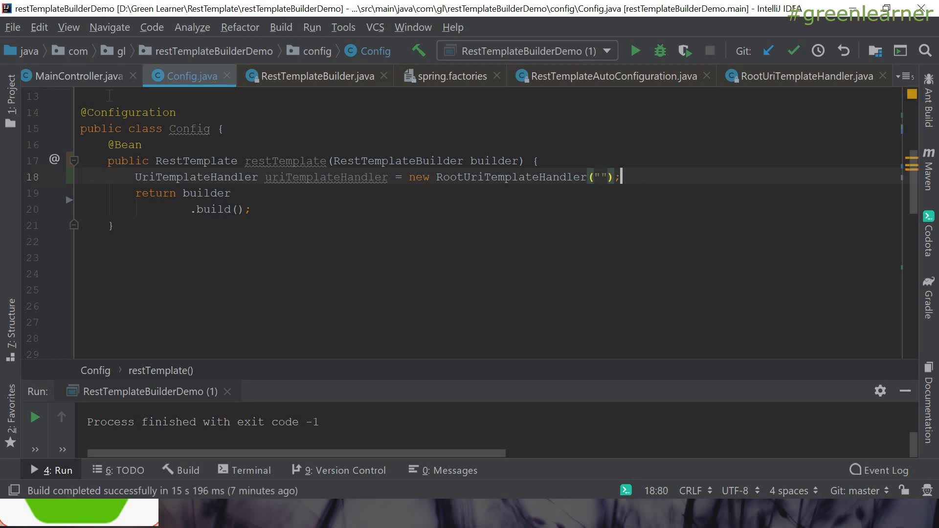
left_click(82, 76)
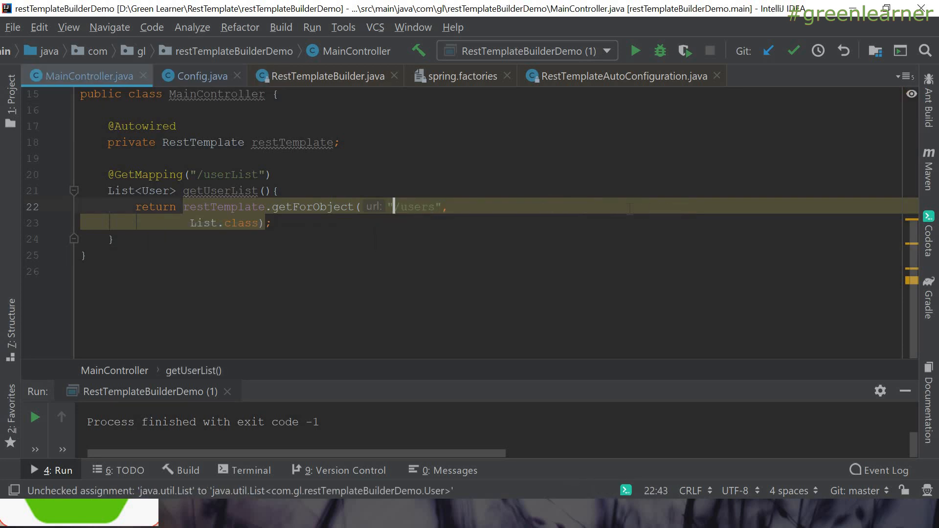
left_click(199, 76)
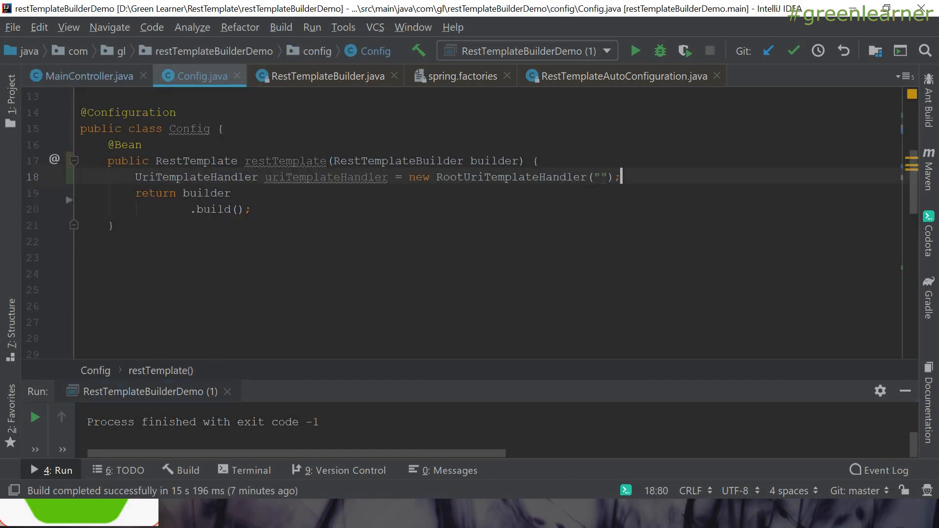
type("http://localhost:8083/springDataDemo")
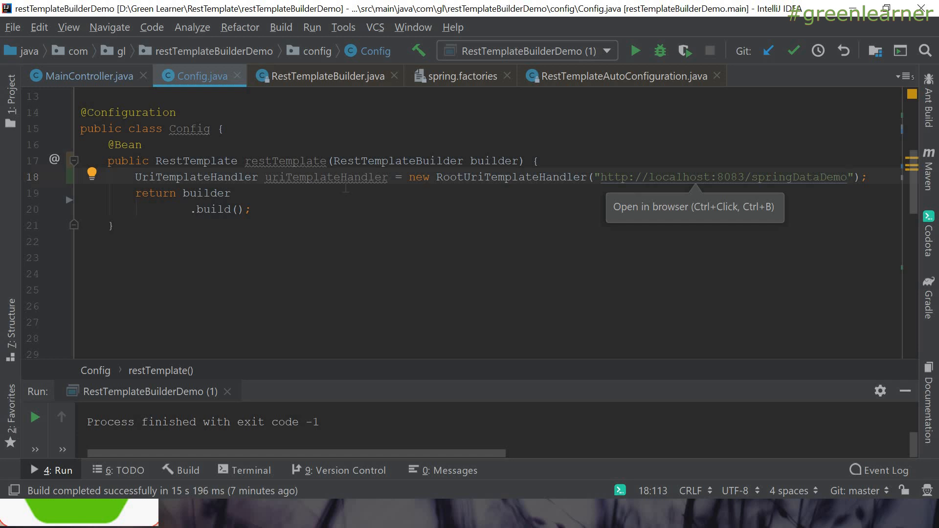
double_click(325, 177)
type(".uriTemplateHandler(uriTemplateHandler)")
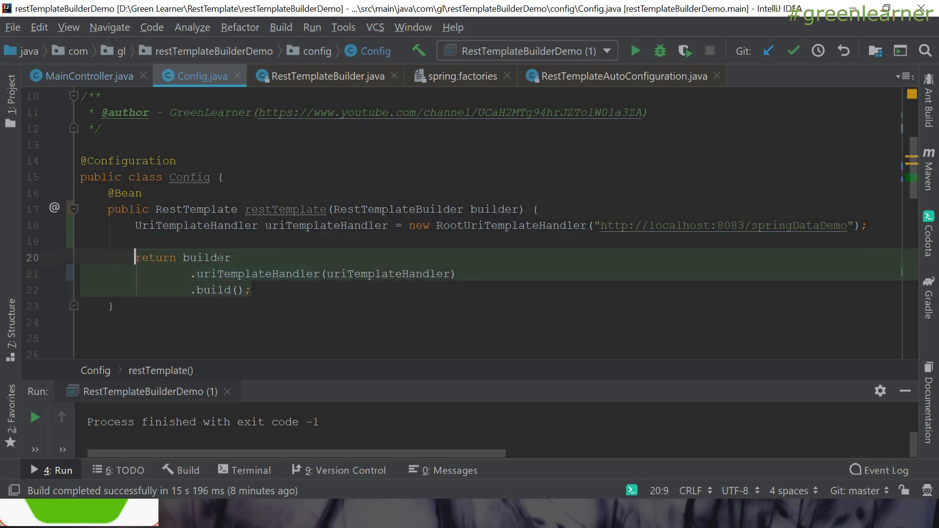
Step: Check the localhost base URL, then MainController's getForObject call using the relative "/users" path
double_click(205, 258)
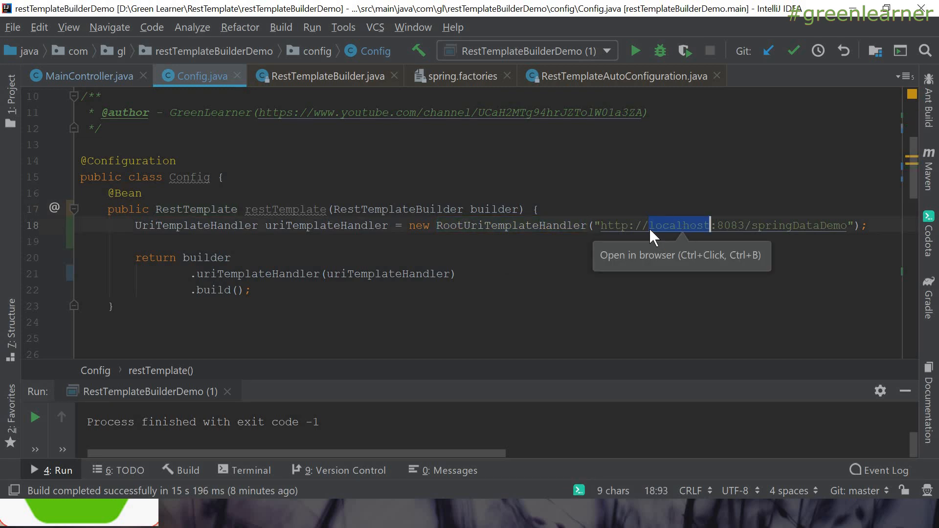
left_click(87, 76)
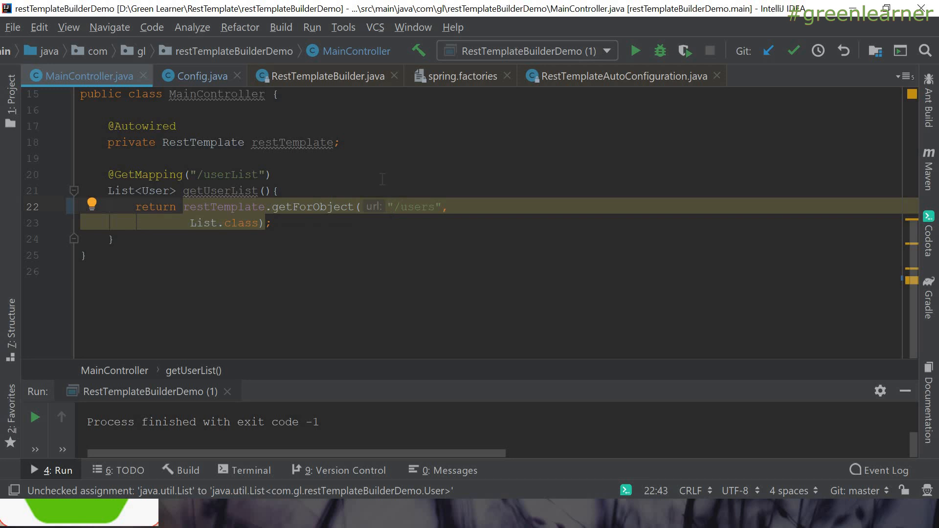
double_click(416, 206)
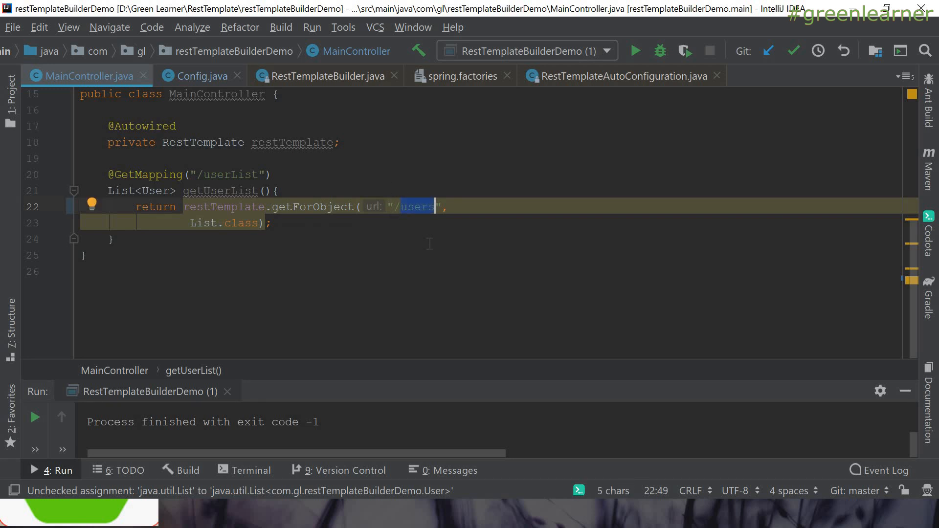
mouse_move(424, 215)
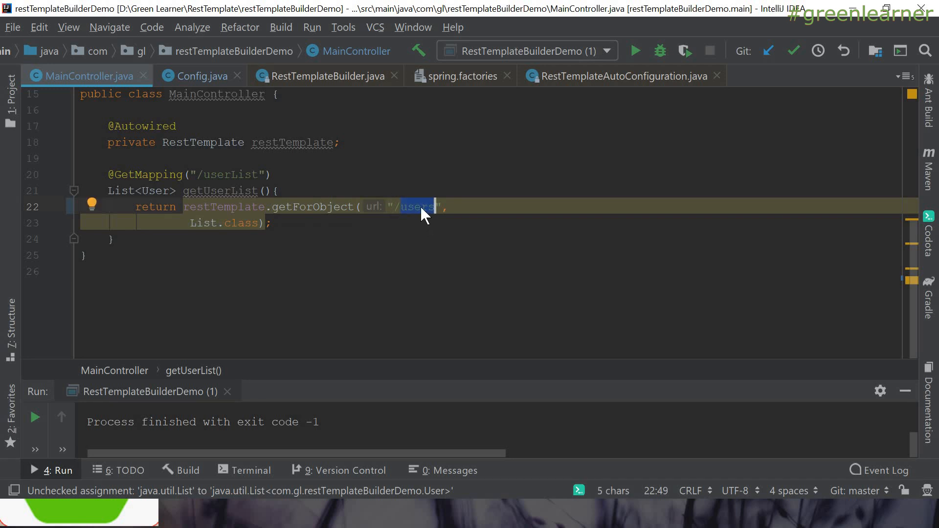
mouse_move(420, 206)
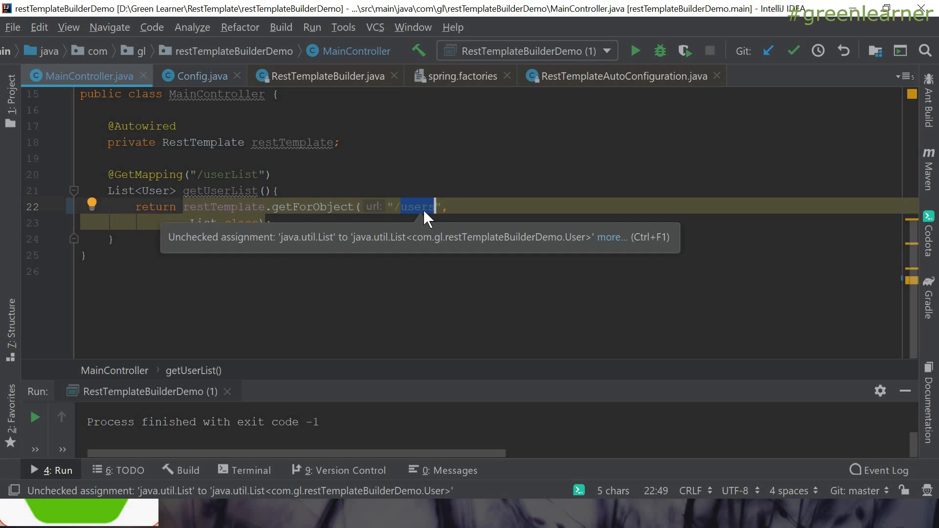
mouse_move(405, 382)
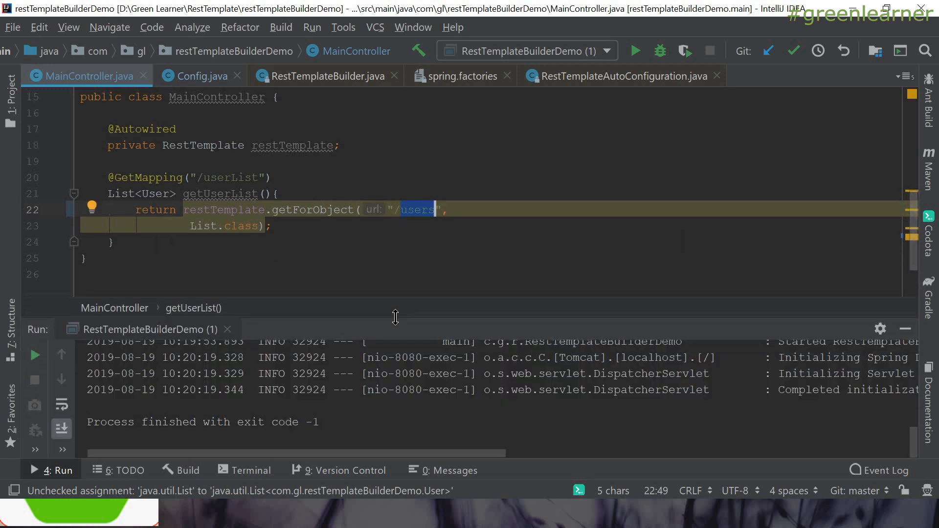
mouse_move(354, 322)
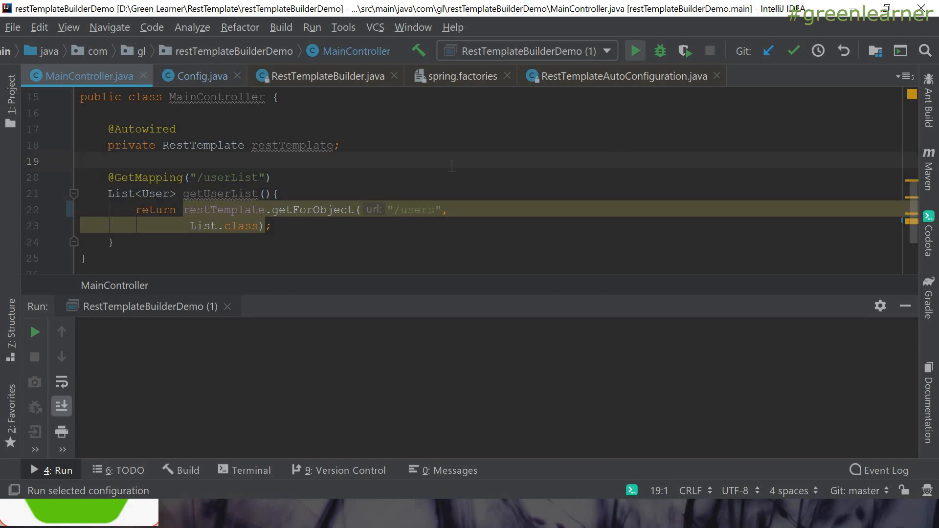
Step: Run RestTemplateBuilderDemo, confirm Tomcat started on port 8080, and switch to the browser
left_click(634, 49)
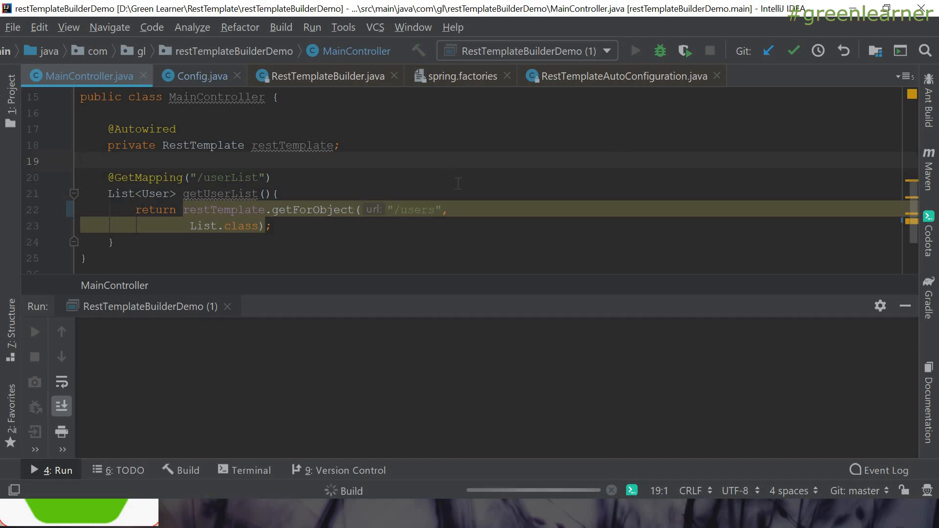
left_click(633, 50)
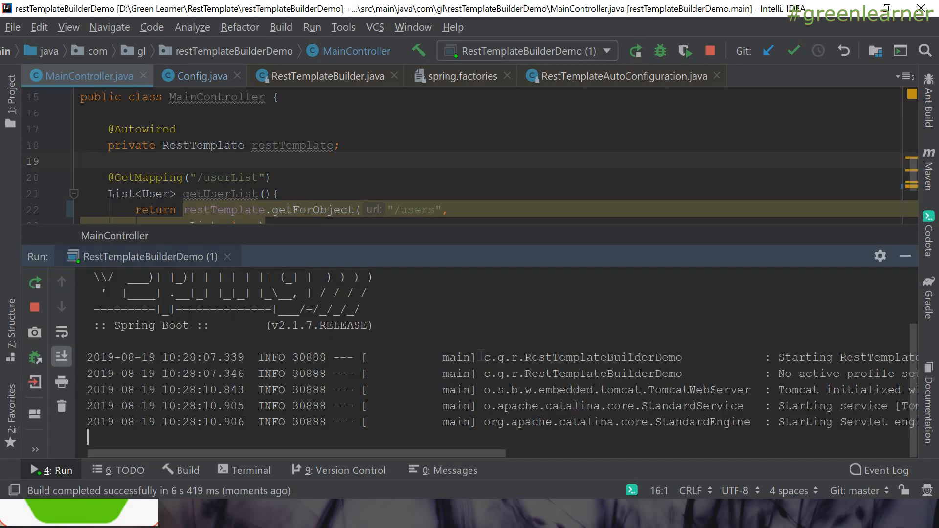
scroll("down", 3)
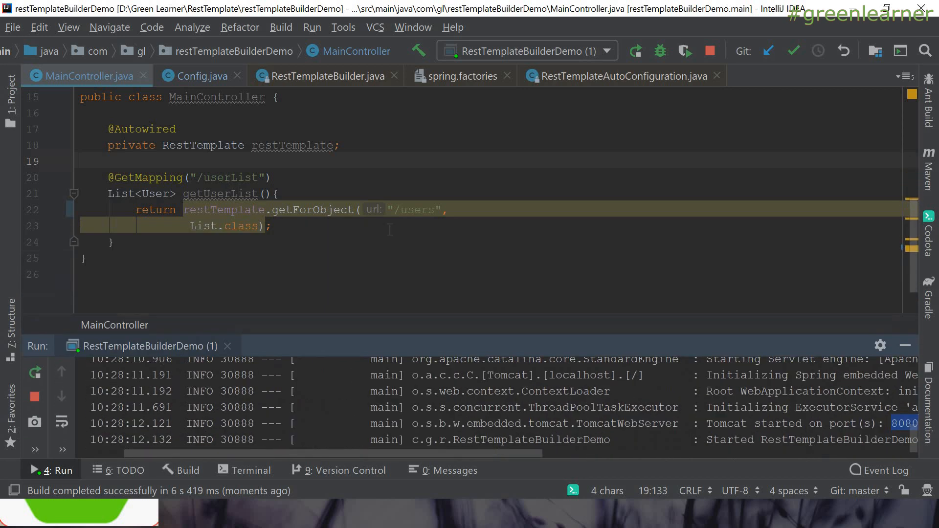
key("alt+tab")
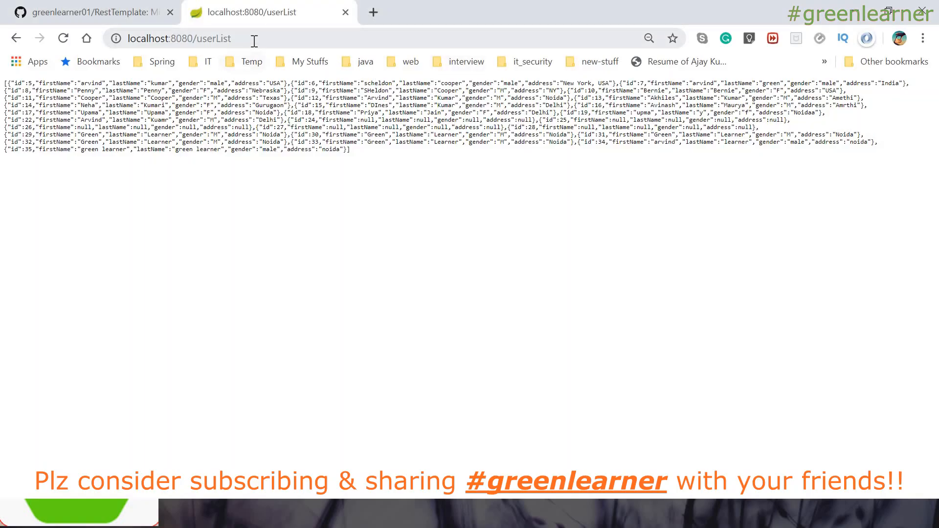
Step: Reload localhost:8080/userList in Chrome to get the JSON user list
left_click(180, 39)
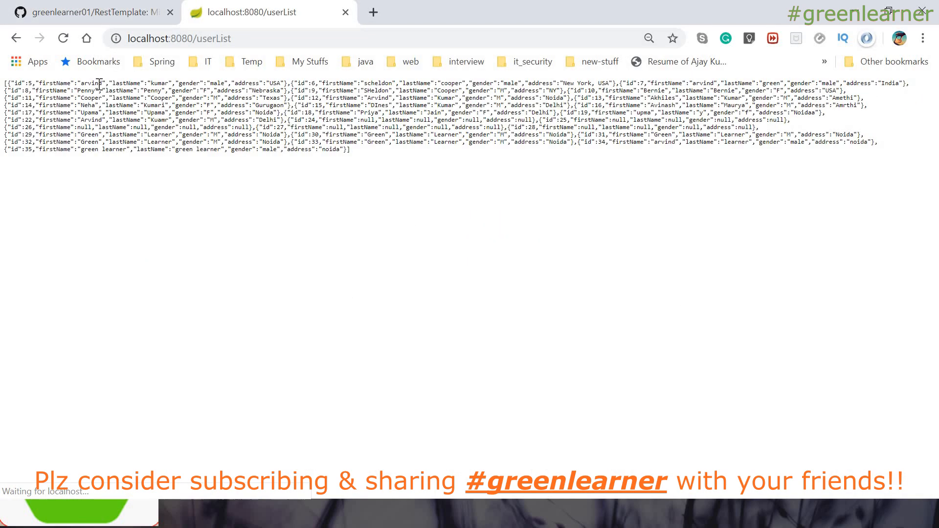
key("ctrl+a")
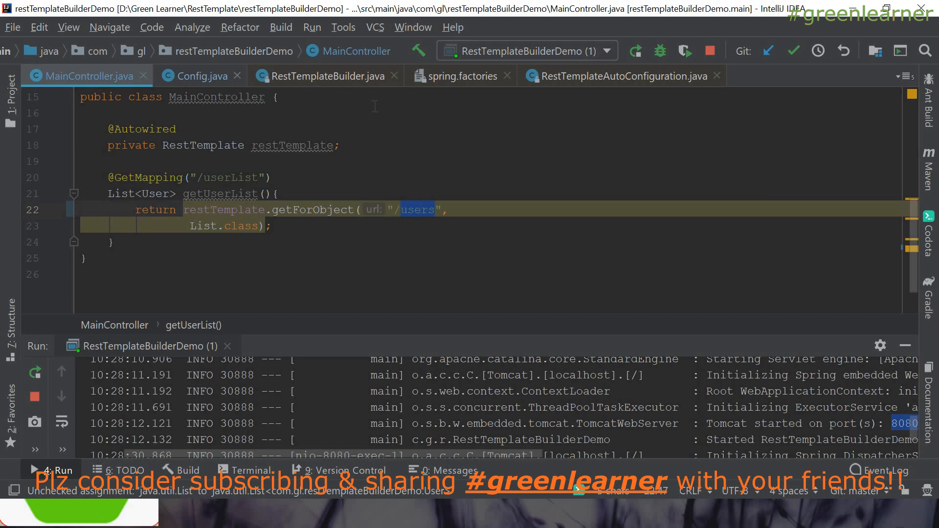
mouse_move(406, 193)
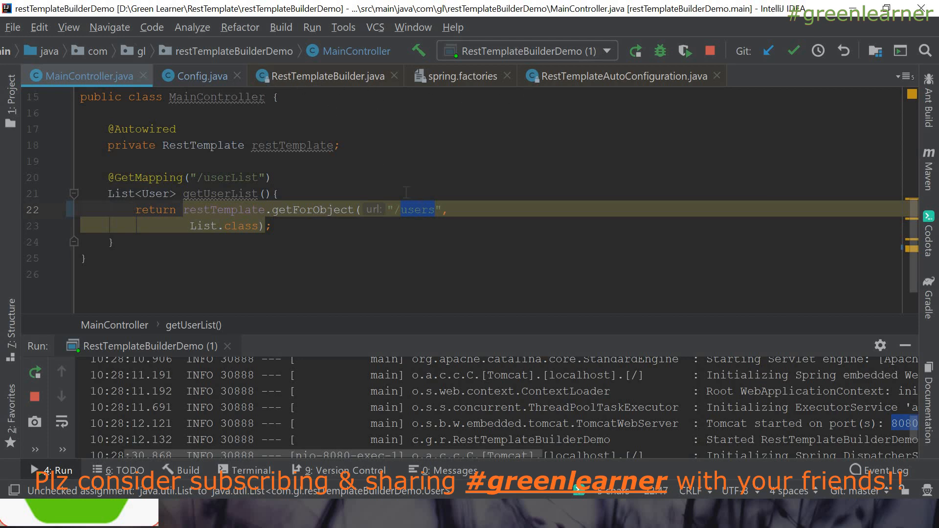
Step: Revisit MainController's relative /users call and highlight RootUriTemplateHandler in Config
left_click(199, 76)
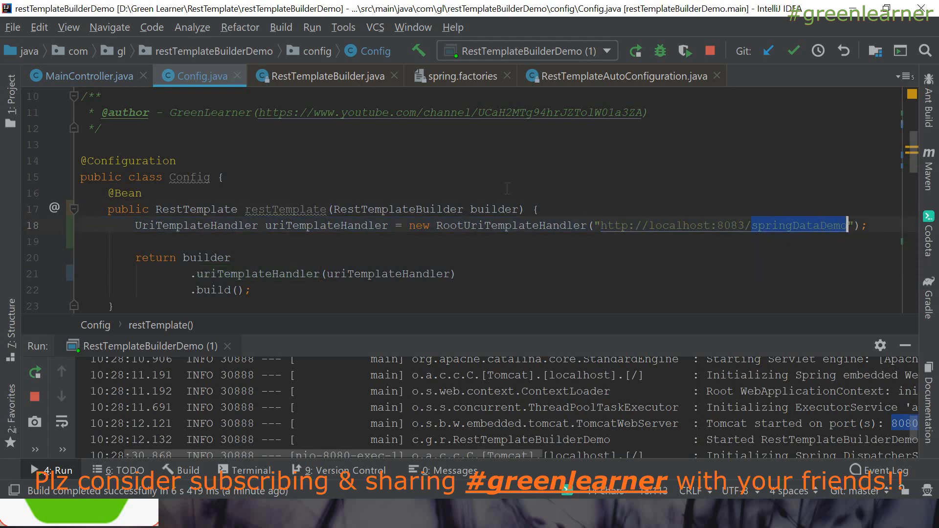
left_click(84, 77)
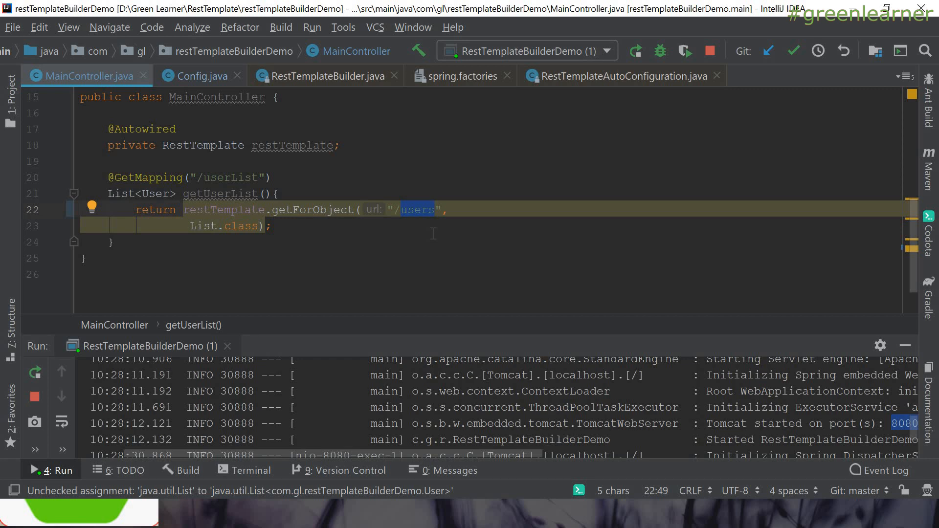
left_click(199, 77)
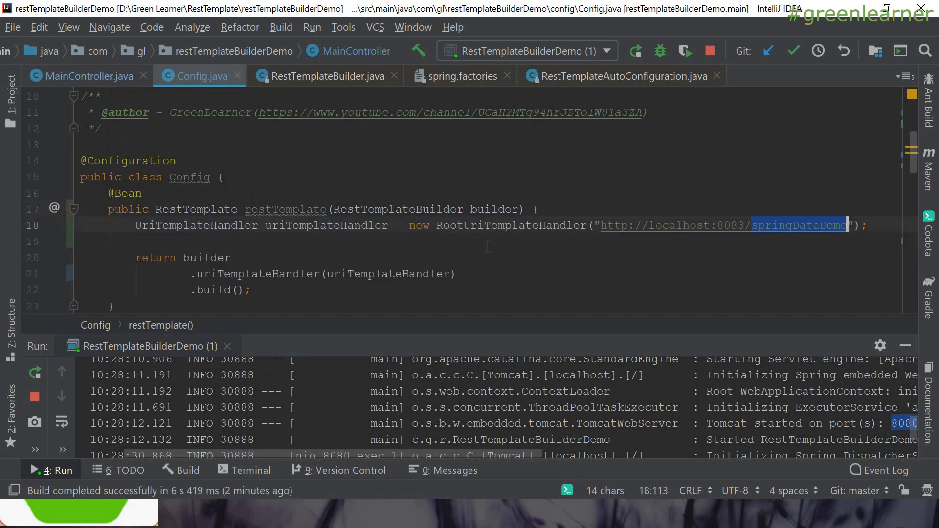
double_click(510, 225)
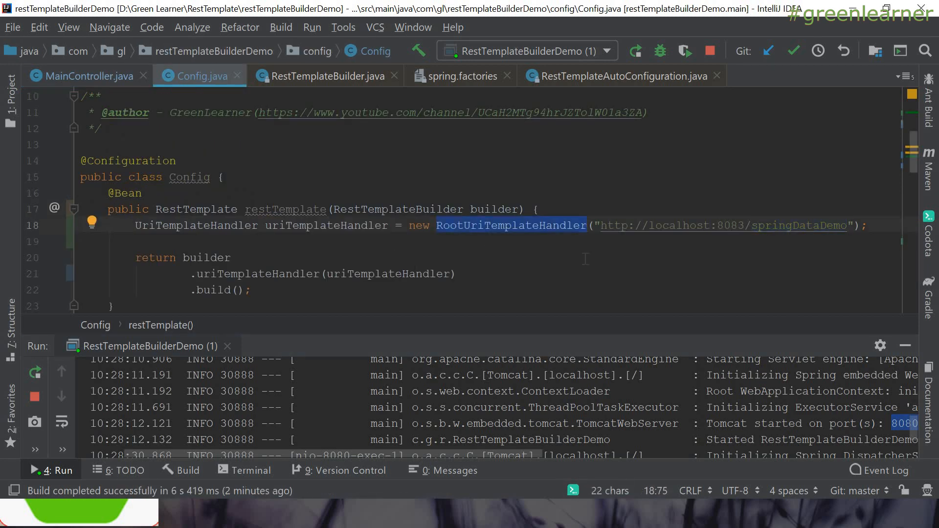